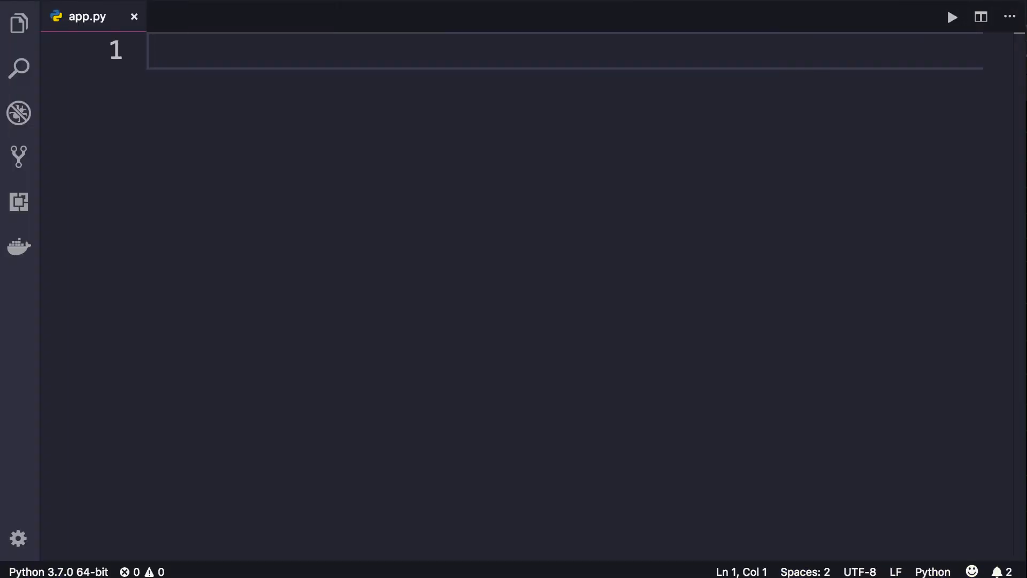
Insert a def snippet with placeholder name, parameter list and pass body in app.py
type("d")
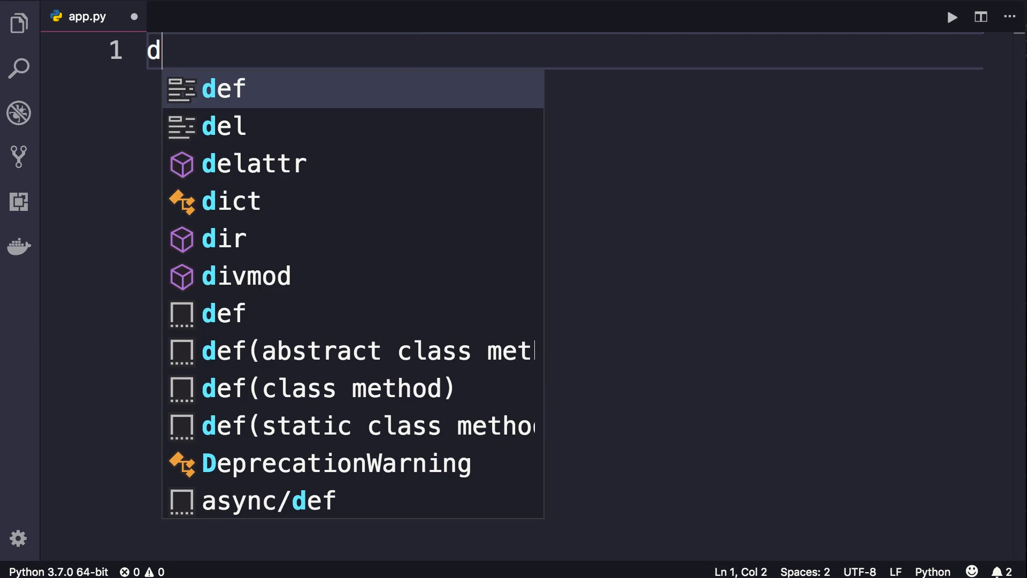
type("ef funcname(parameter_list):")
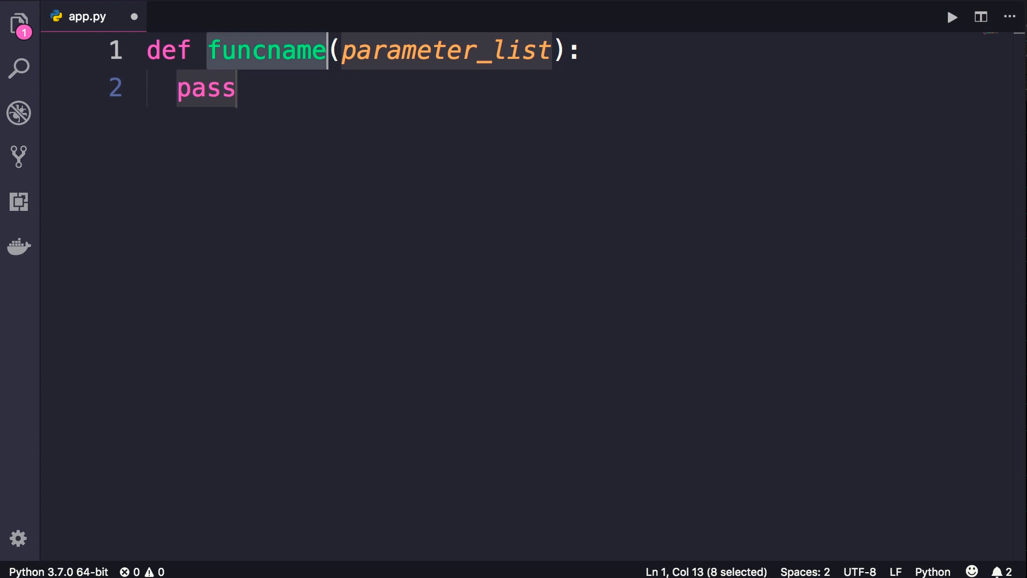
Name the function increment with parameters number and by, leaving blank lines below
type("increment(number):")
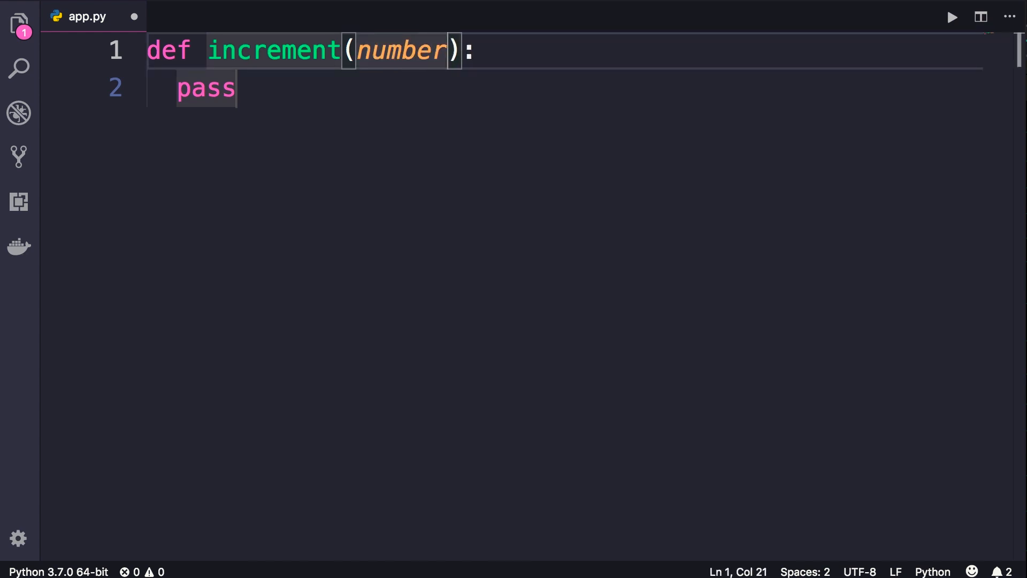
type(", by")
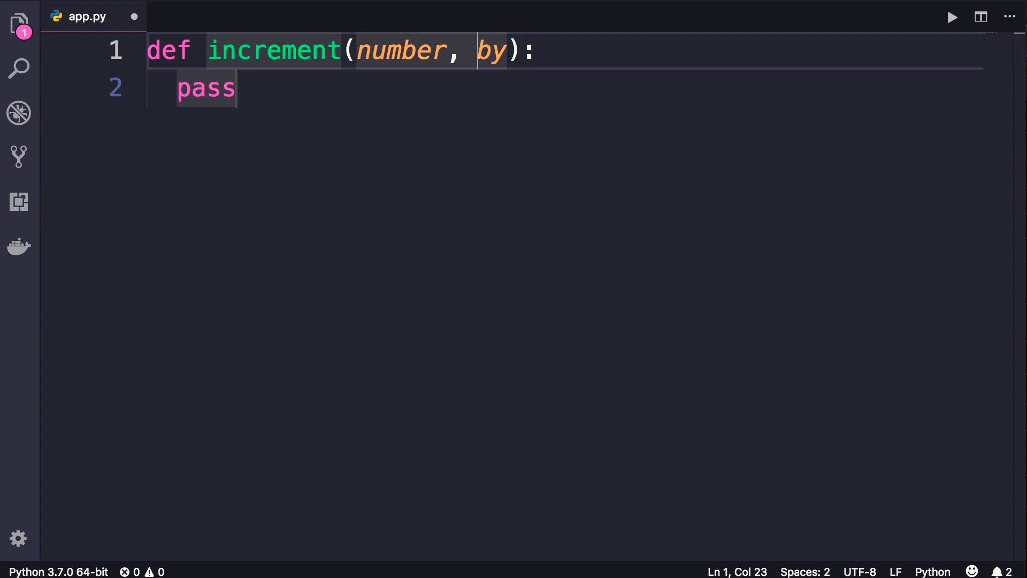
key("Left")
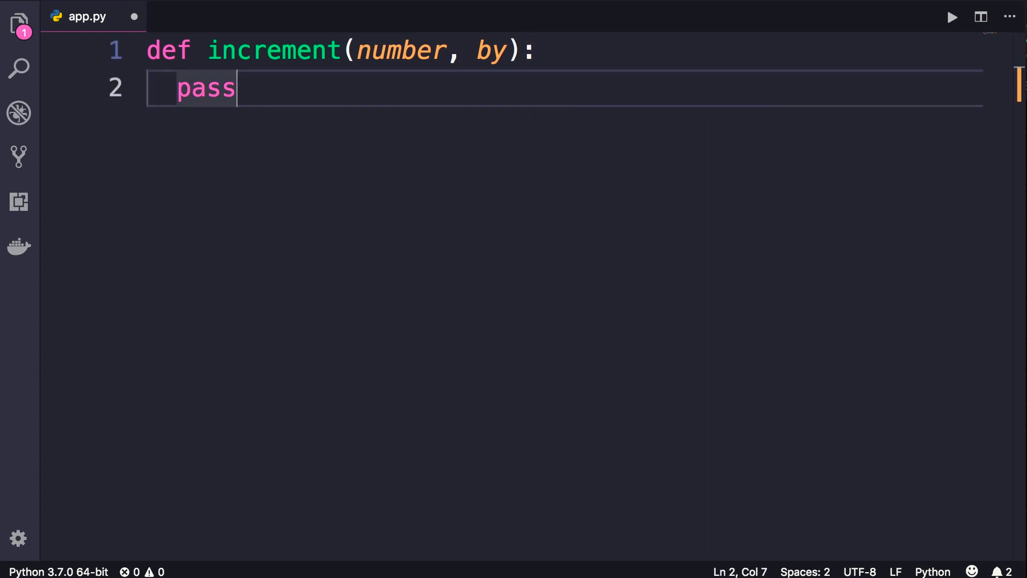
double_click(205, 88)
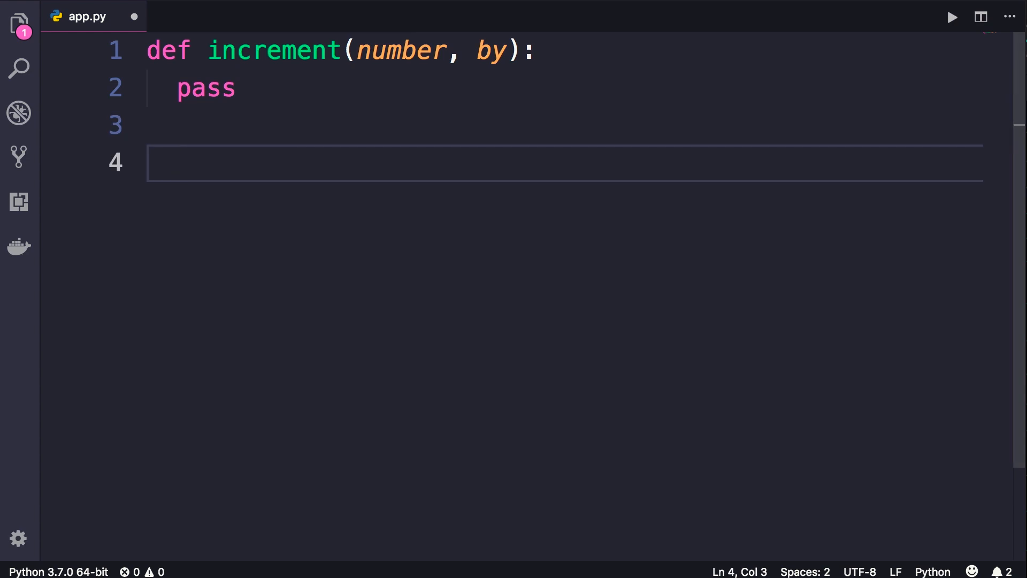
Add the call increment(2, 3) two blank lines below the function
type("increment(")
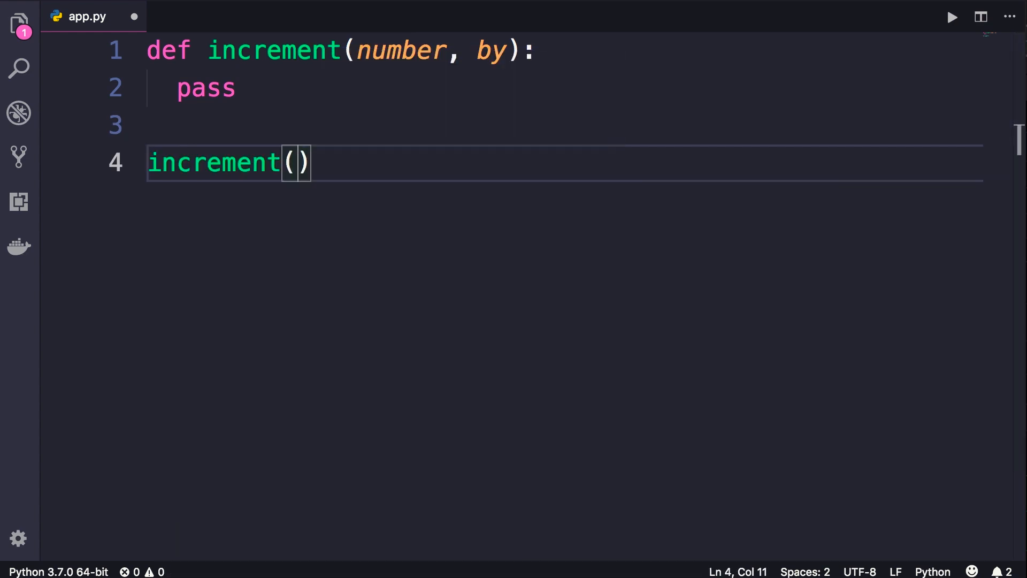
type("2,")
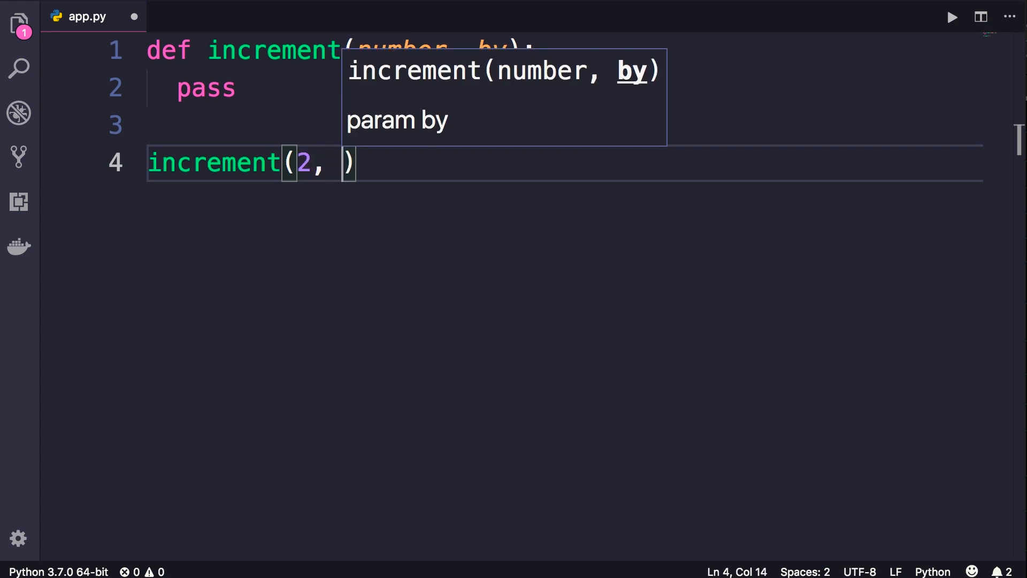
type("3")
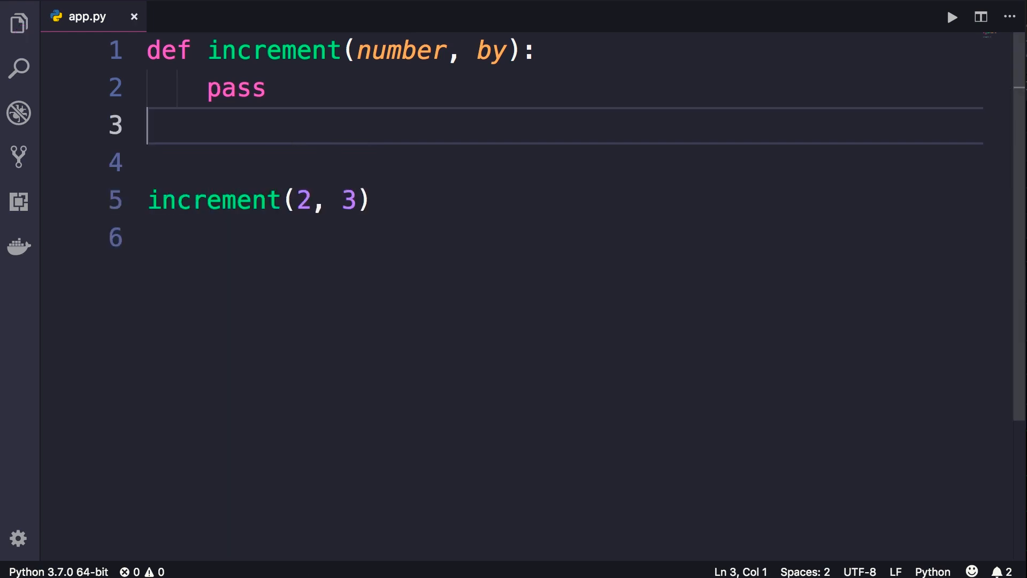
left_click_drag(148, 125, 148, 200)
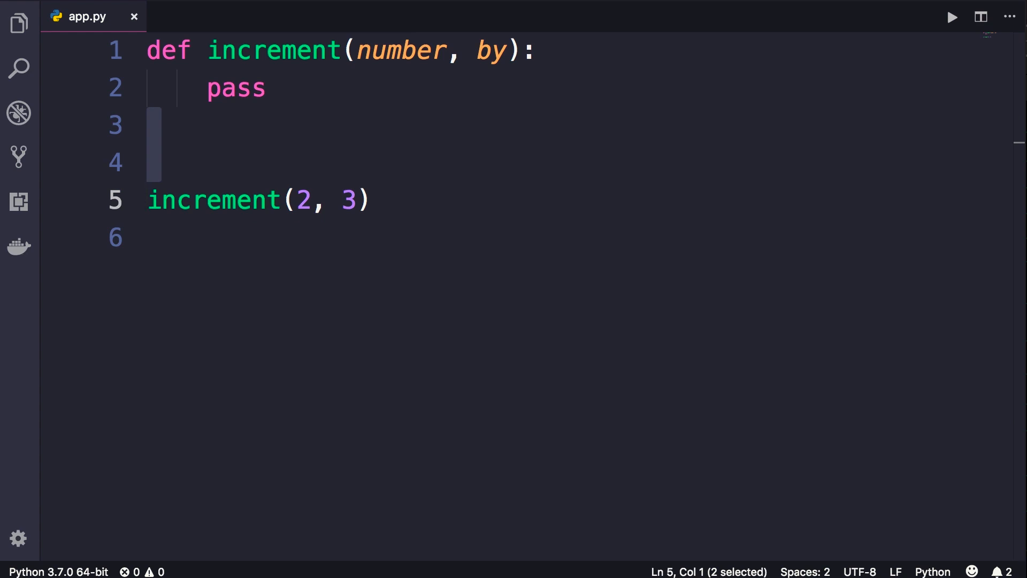
left_click(236, 87)
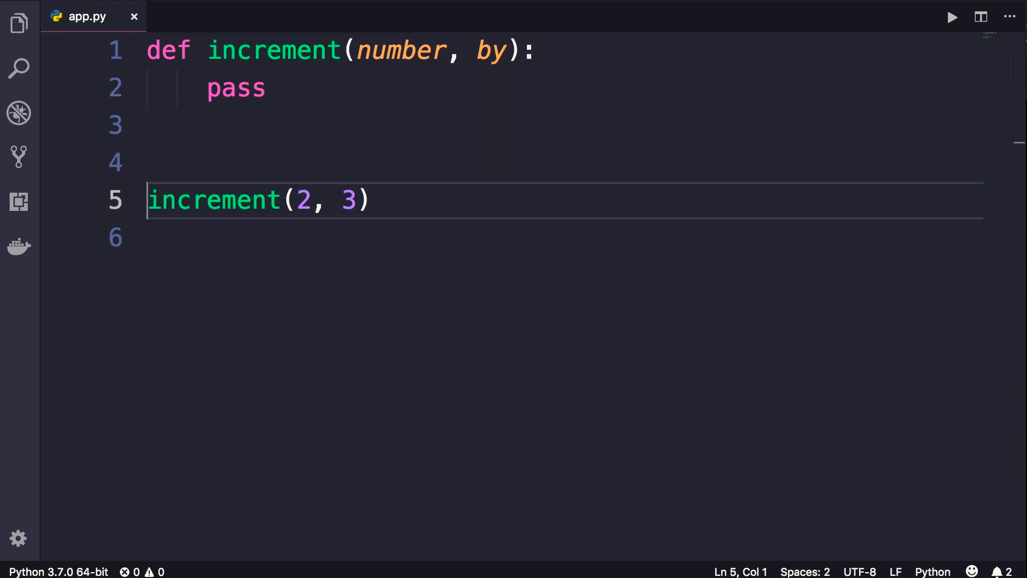
Wrap the call as print(increment(2, 3))
type("print(")
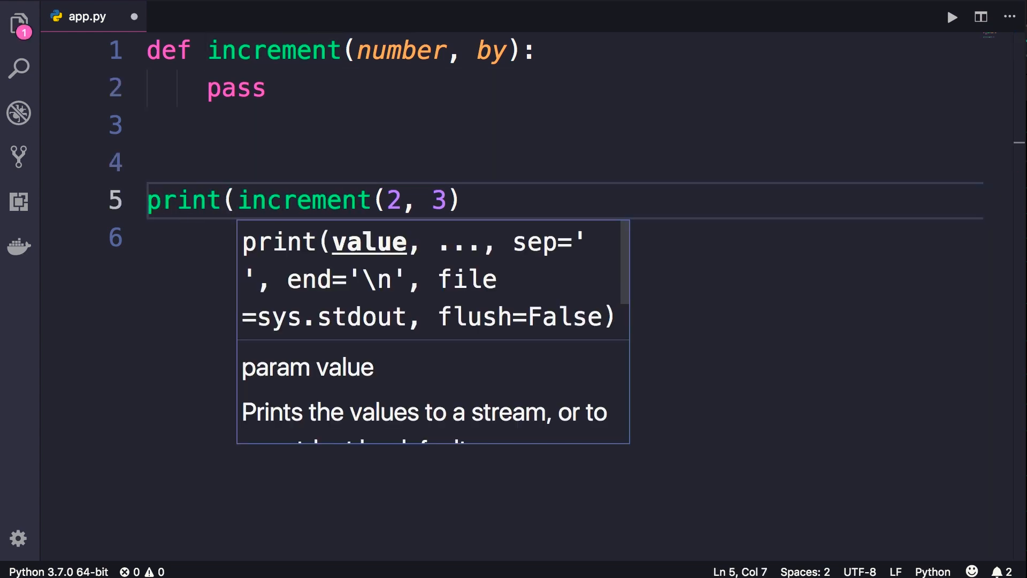
type(")")
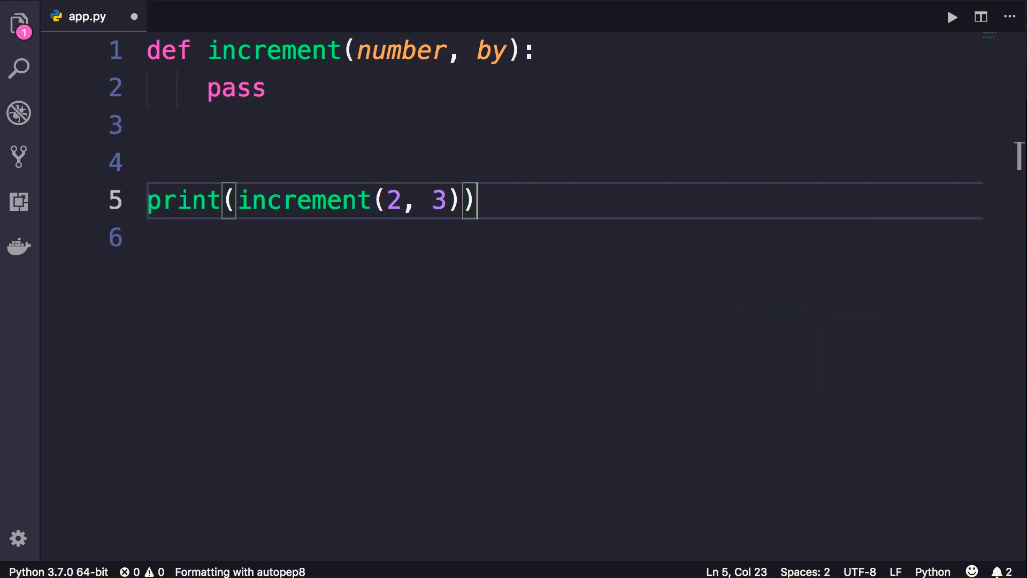
left_click(952, 16)
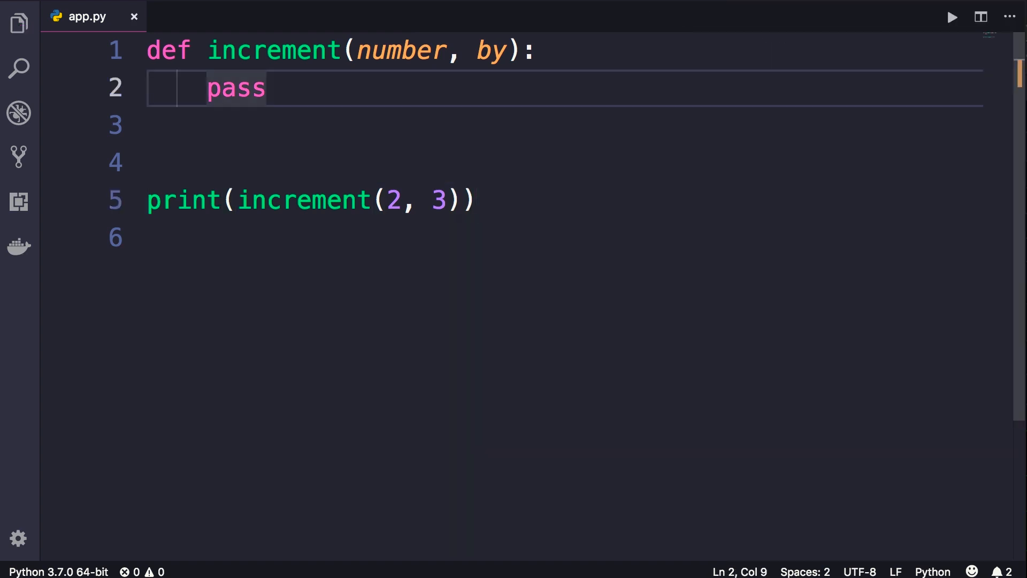
Make the body return number + by and run the script to output 5
type("return")
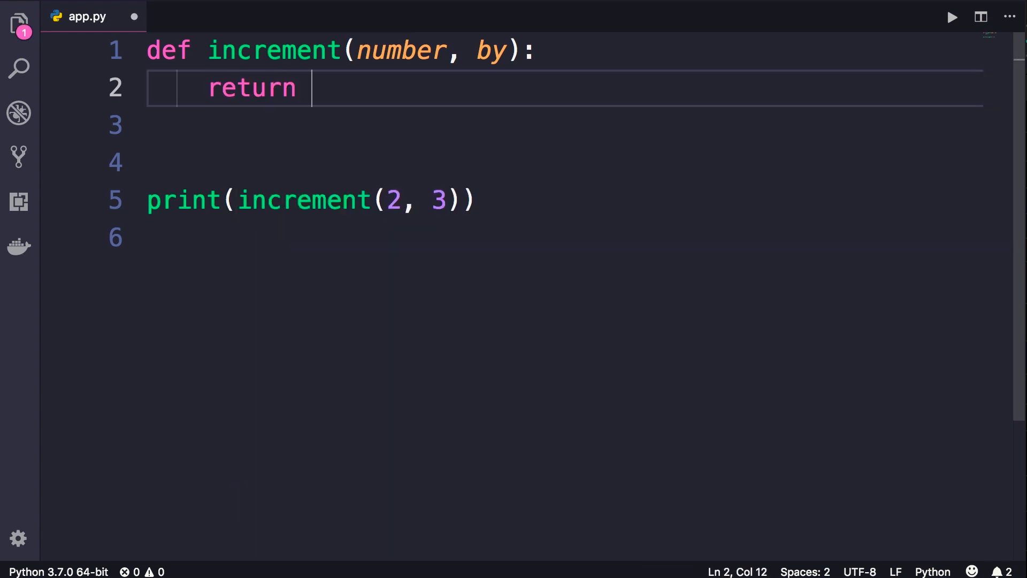
type("number + by")
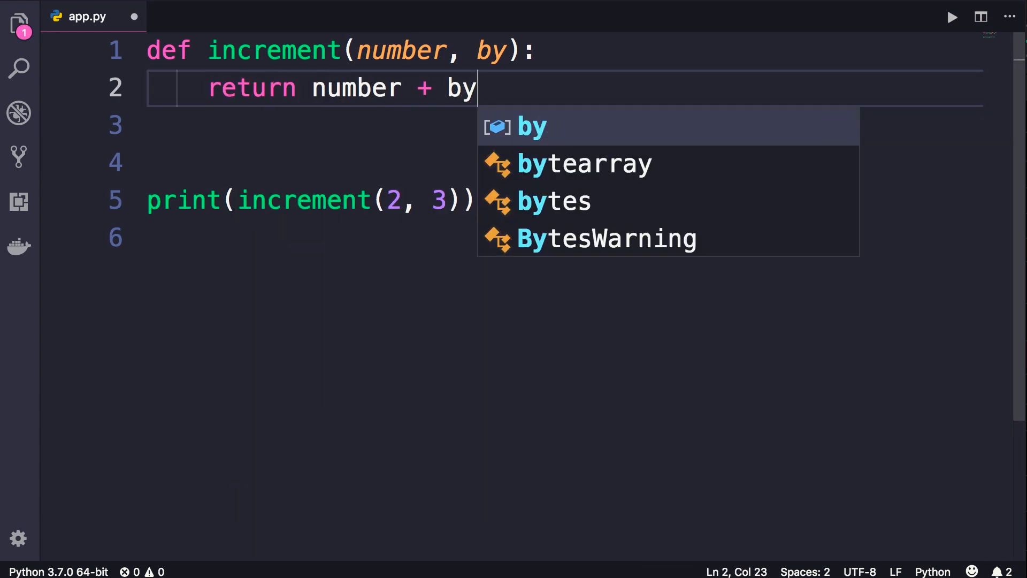
key("Escape")
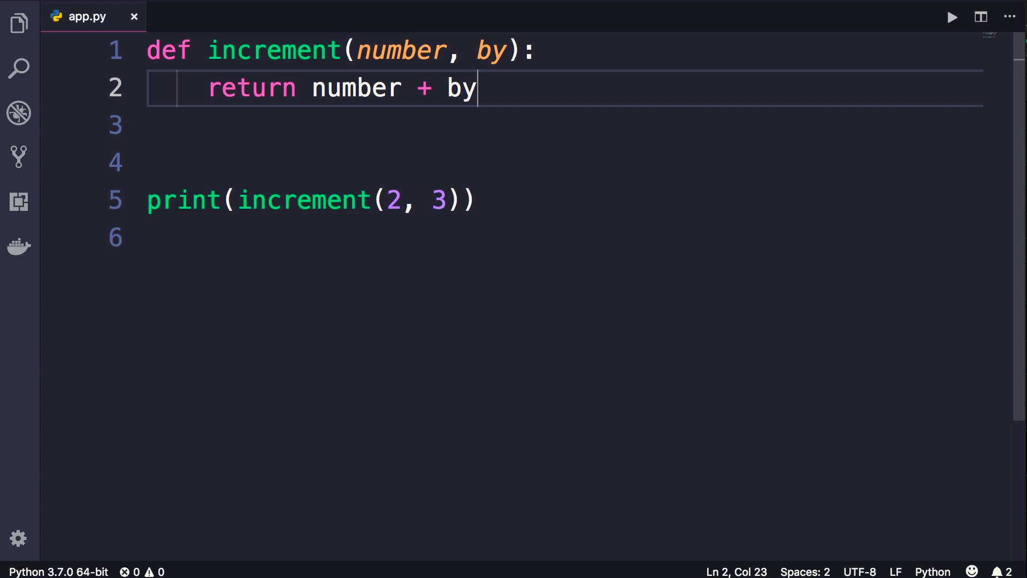
left_click(953, 17)
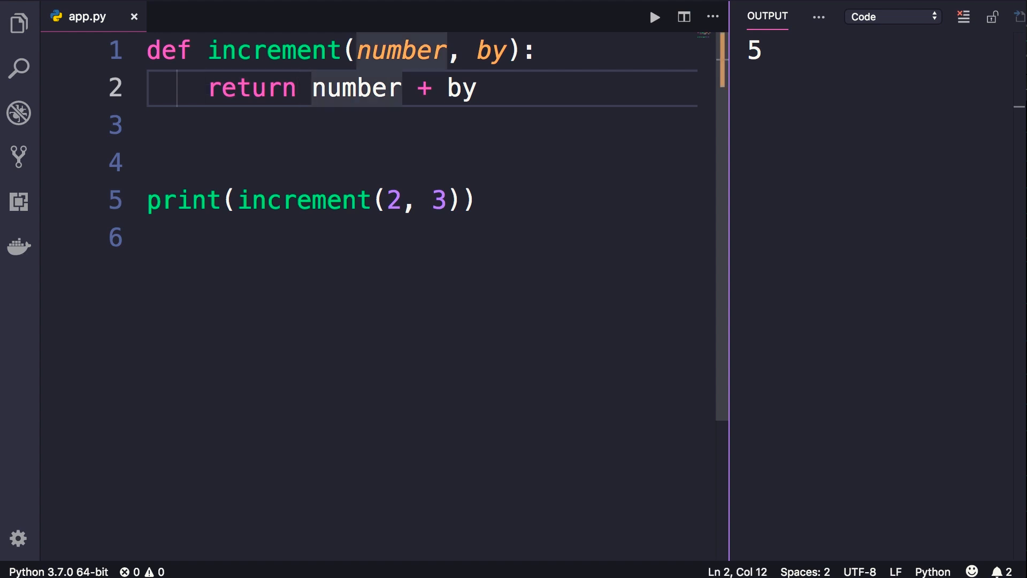
Return the tuple (number, number + by) and run the script to output (2, 5)
type("(number + by)")
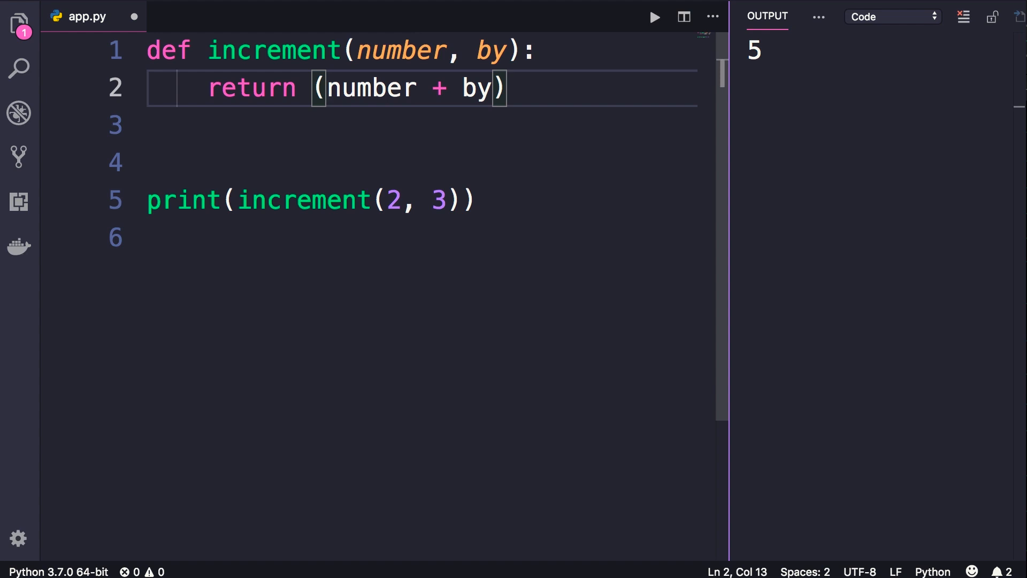
type("number")
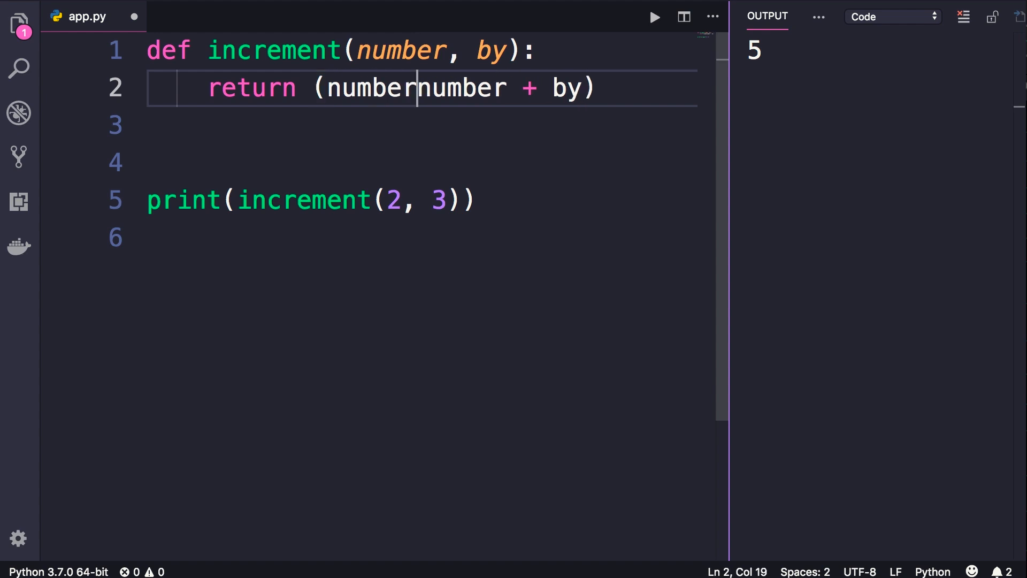
type(",")
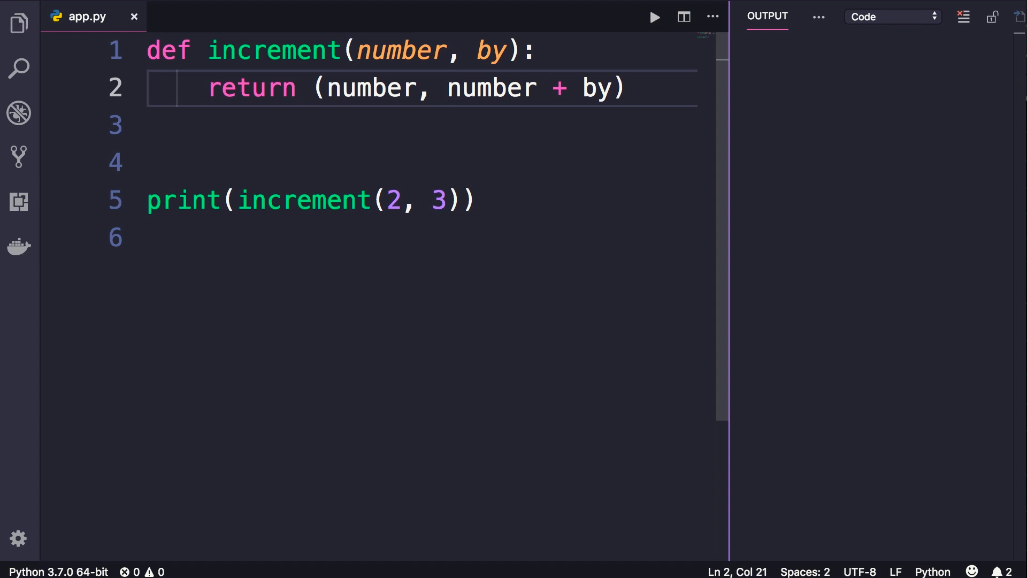
left_click(653, 17)
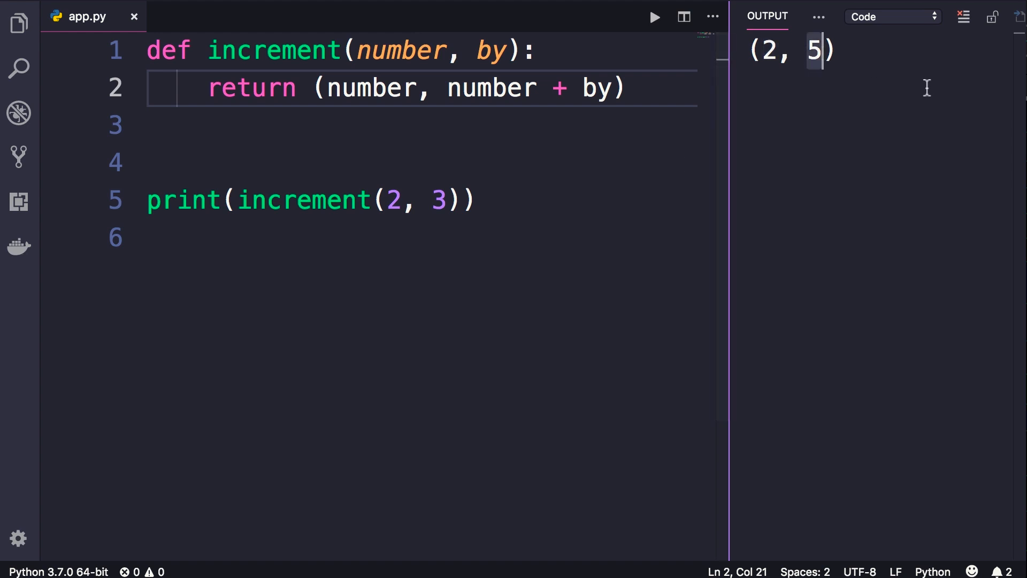
mouse_move(923, 110)
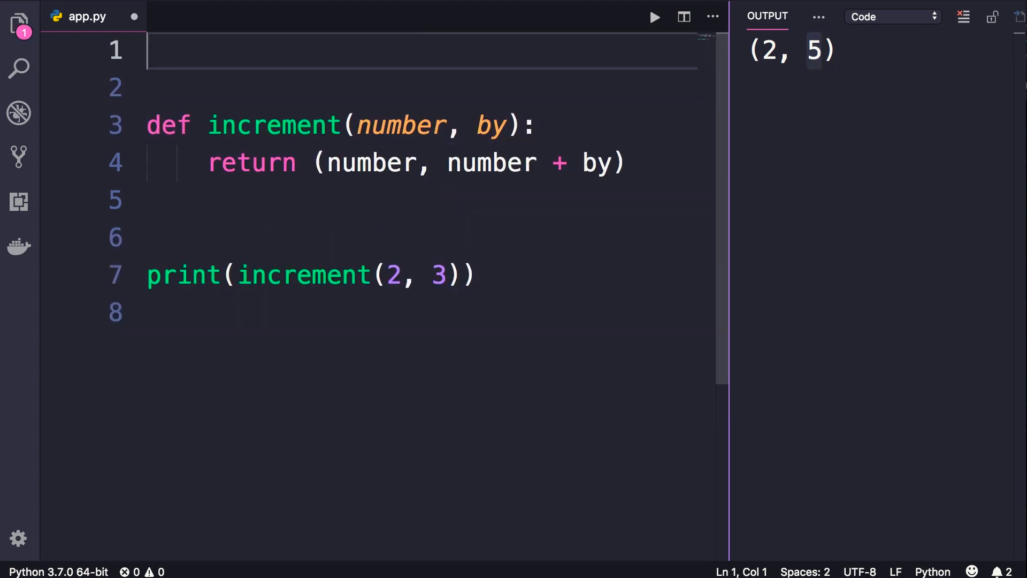
Type an experimental numbers = (1, 2, 3) line at the top of app.py
type("numbers")
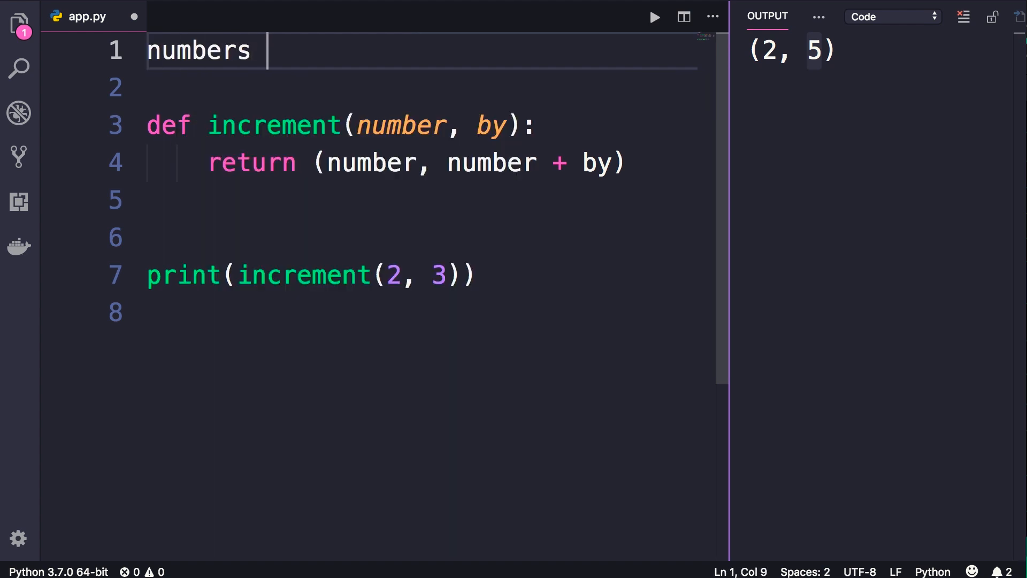
type("= [1, 2]")
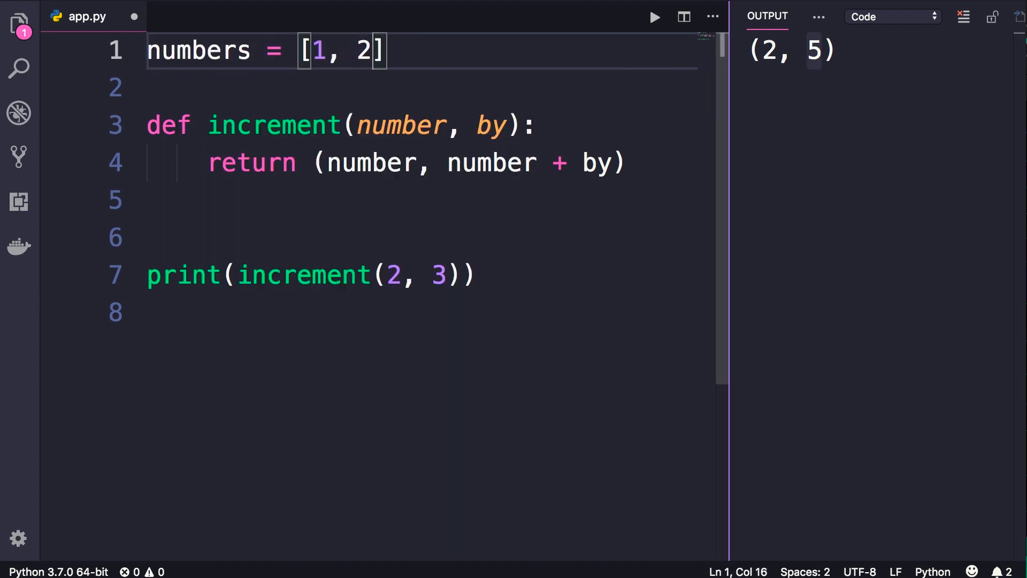
type(", 3)")
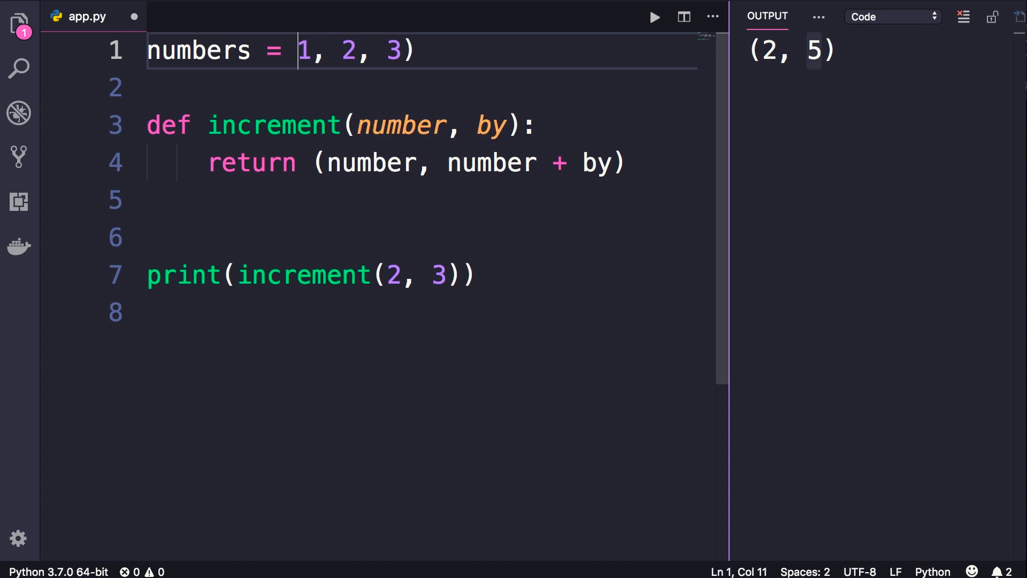
type("(")
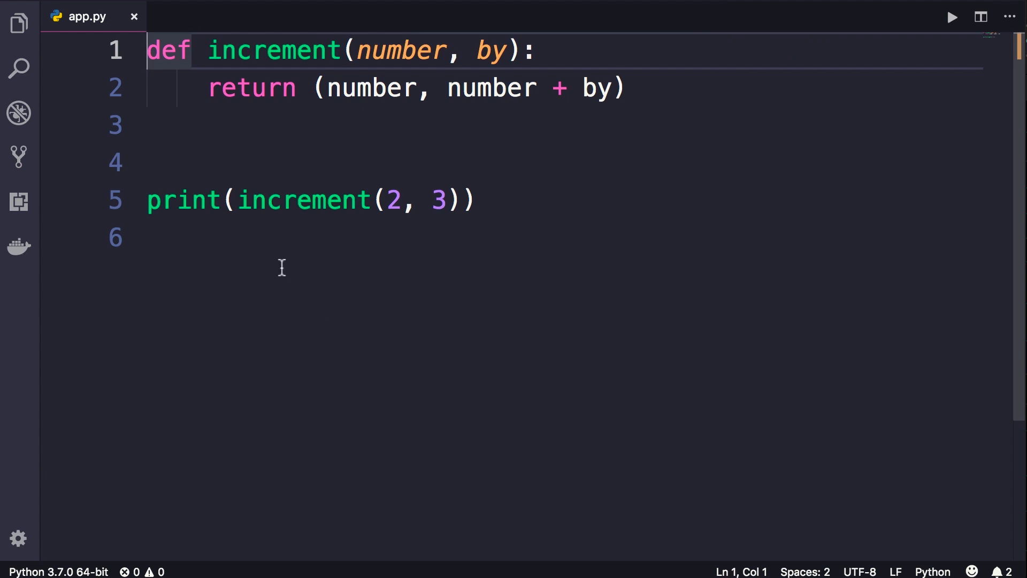
mouse_move(474, 291)
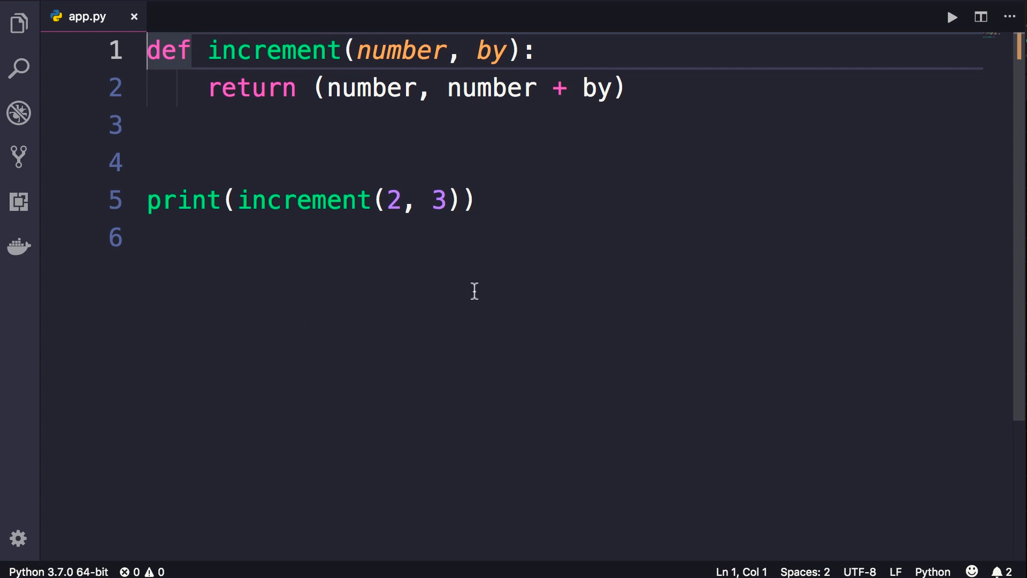
Pass 3 as keyword argument by=3 and give by a default of 1 in the def
left_click_drag(386, 200, 447, 199)
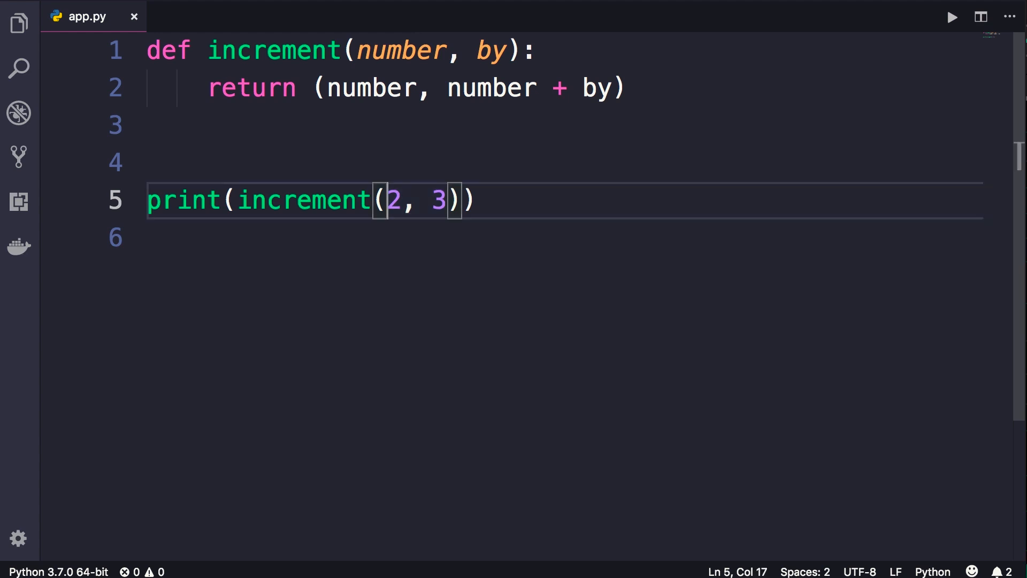
double_click(438, 199)
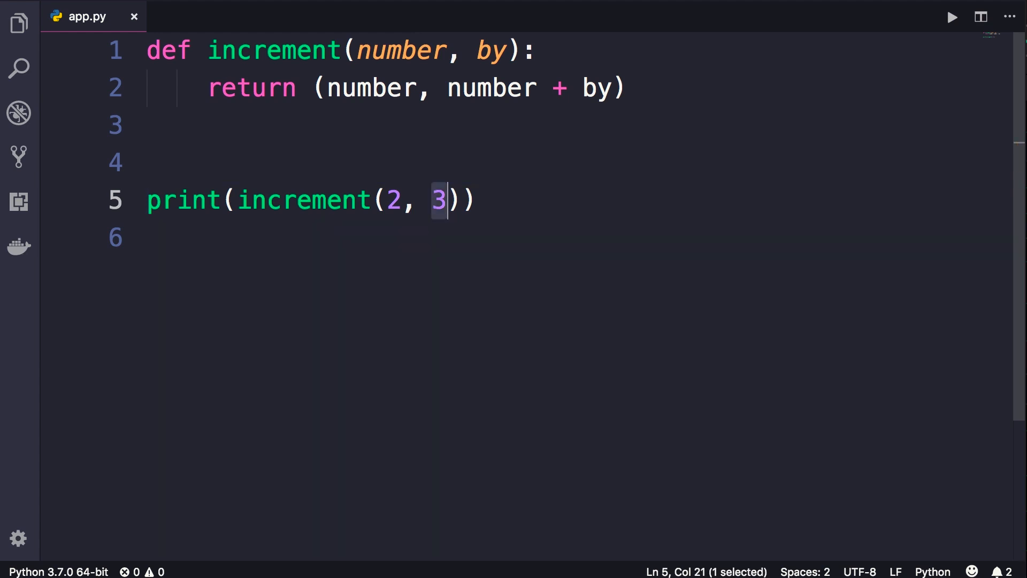
type("by=")
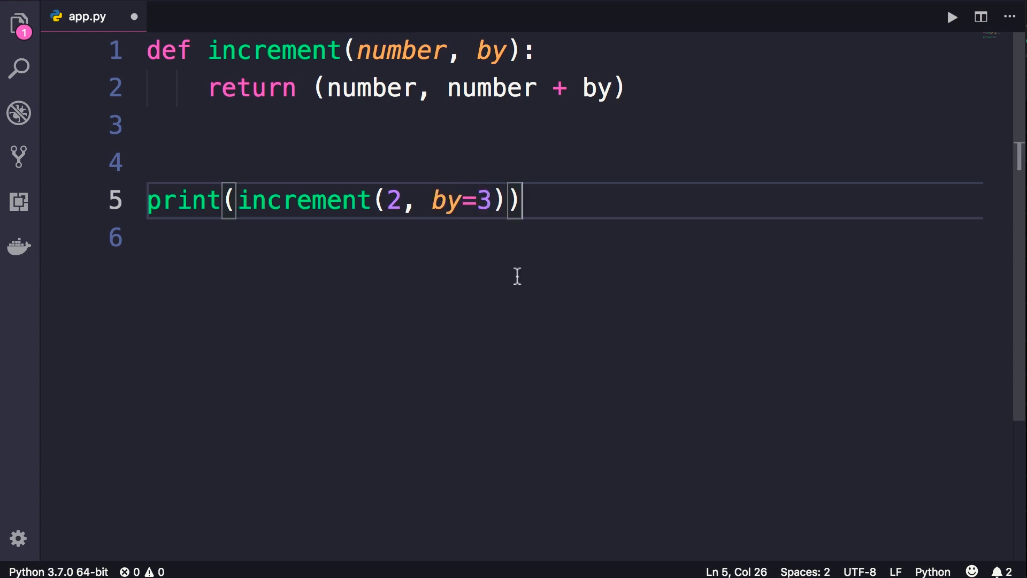
mouse_move(510, 277)
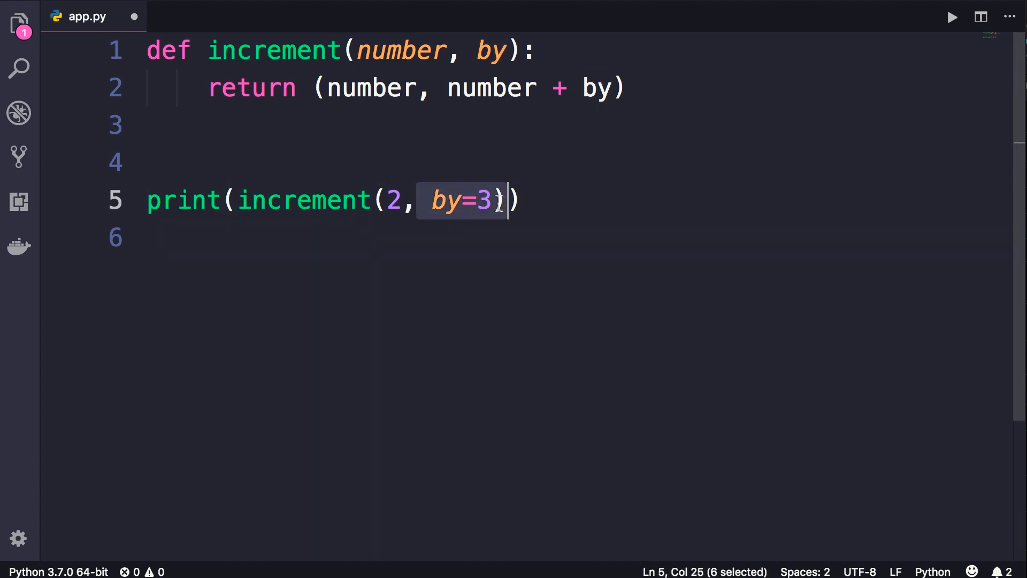
key("Backspace")
type("=")
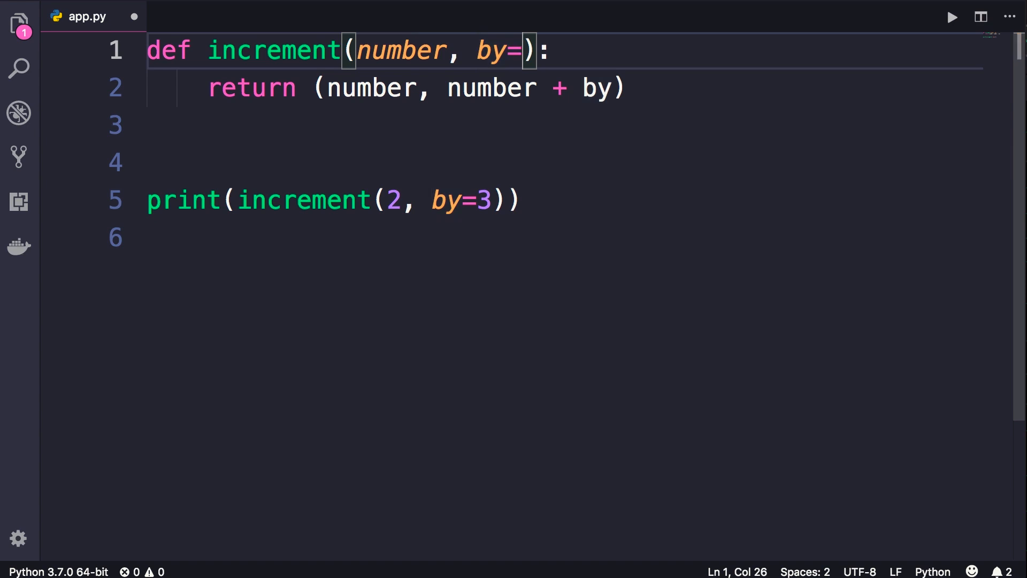
type("1")
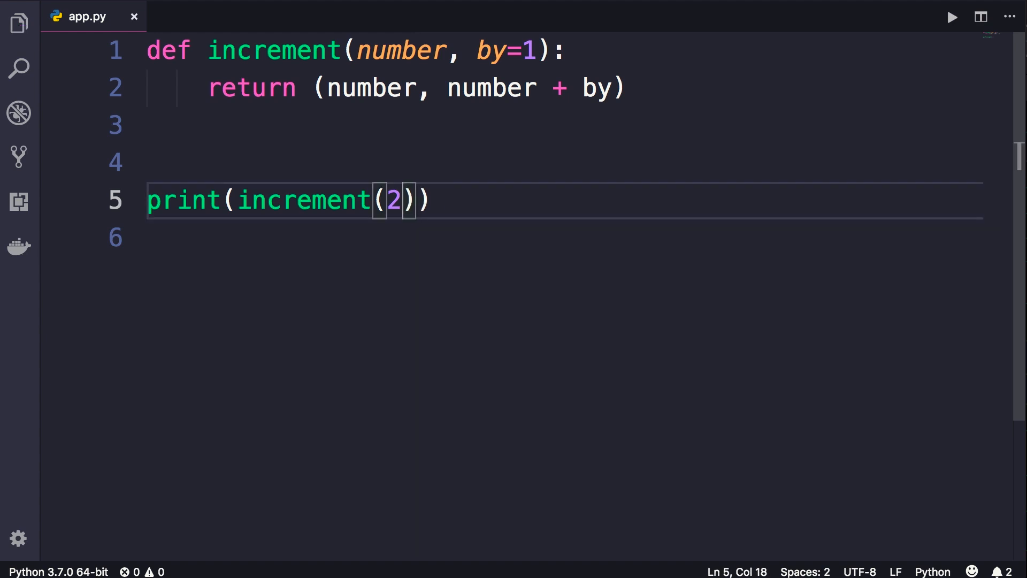
Run app.py with increment(2) to confirm it prints (2, 3)
left_click(951, 17)
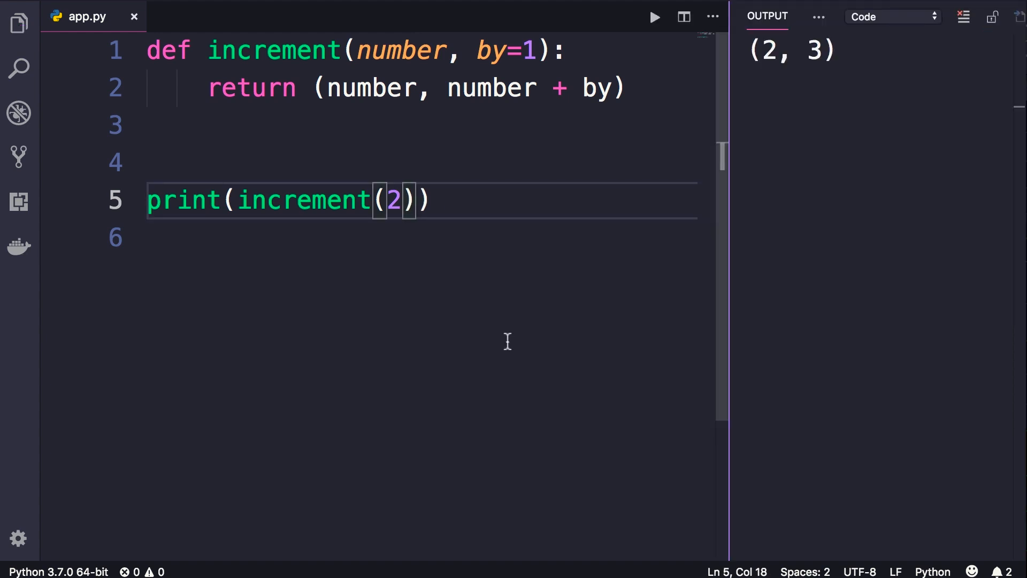
mouse_move(688, 78)
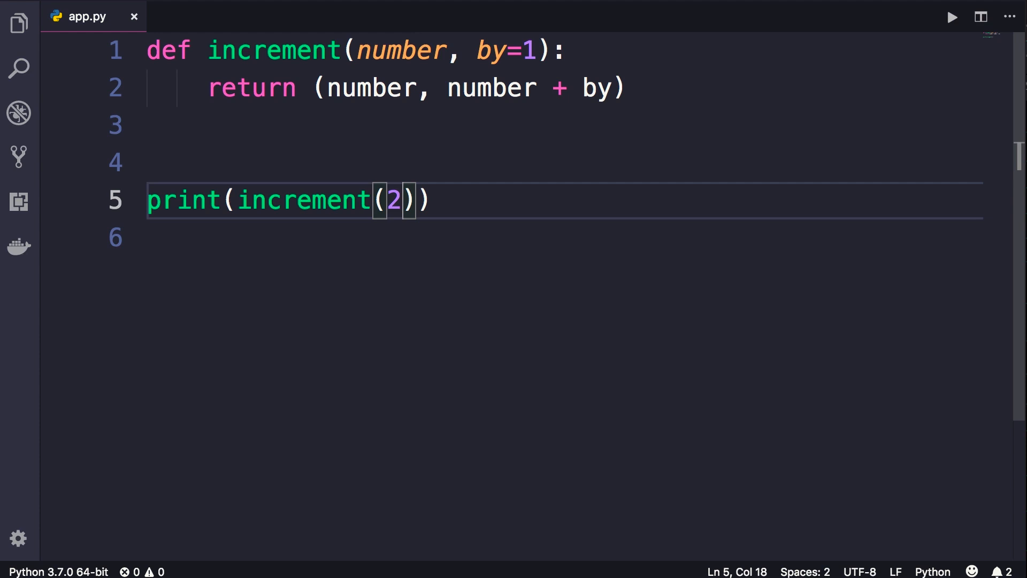
mouse_move(462, 75)
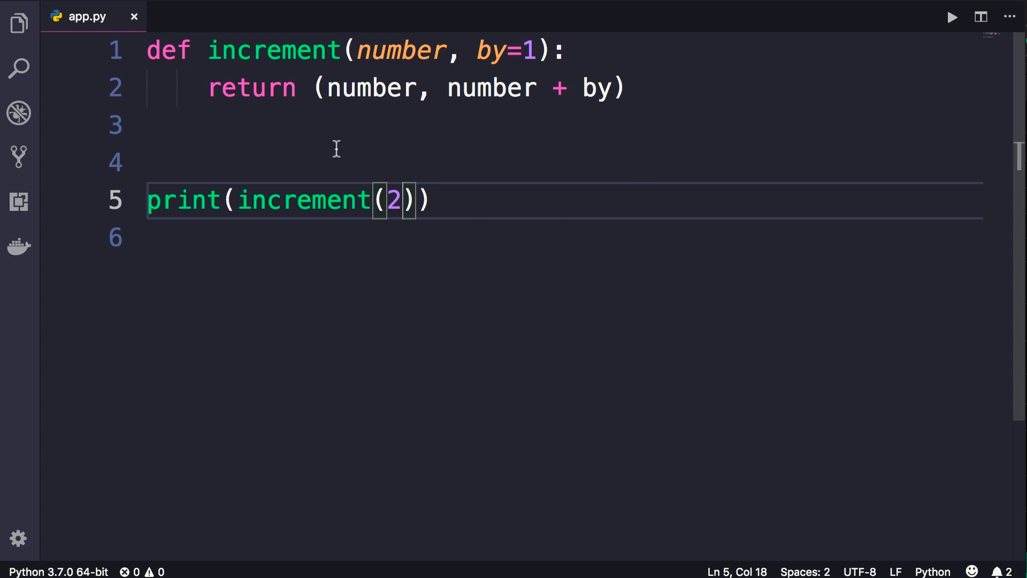
mouse_move(450, 55)
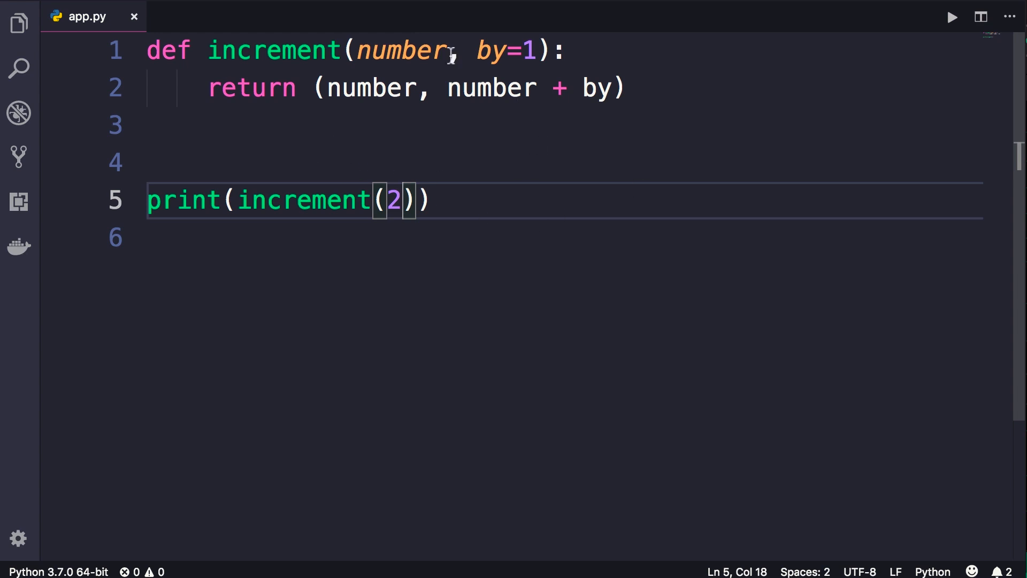
Annotate number: int and by: int, and declare the return type -> int
type(":")
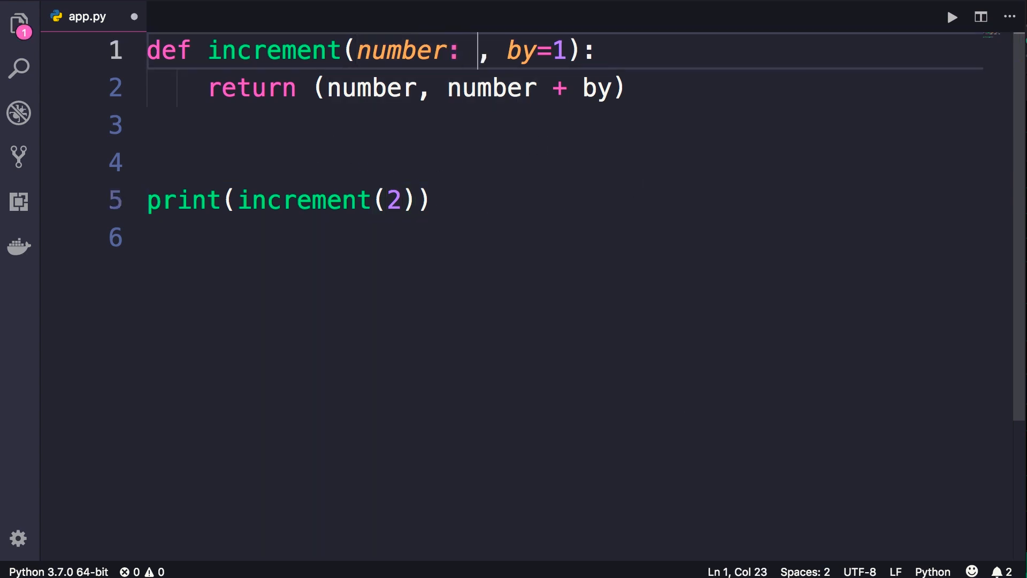
type("int")
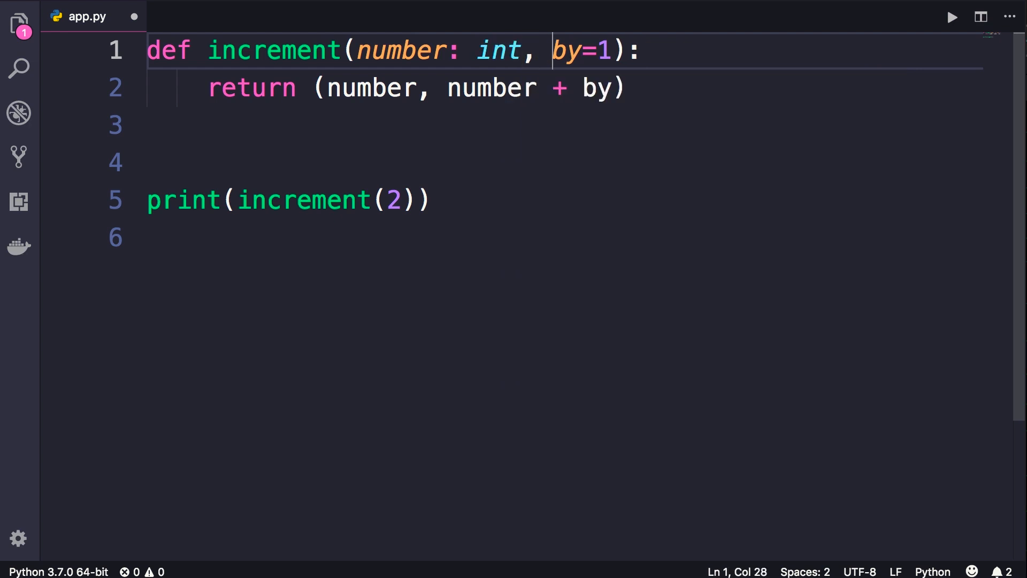
type(":")
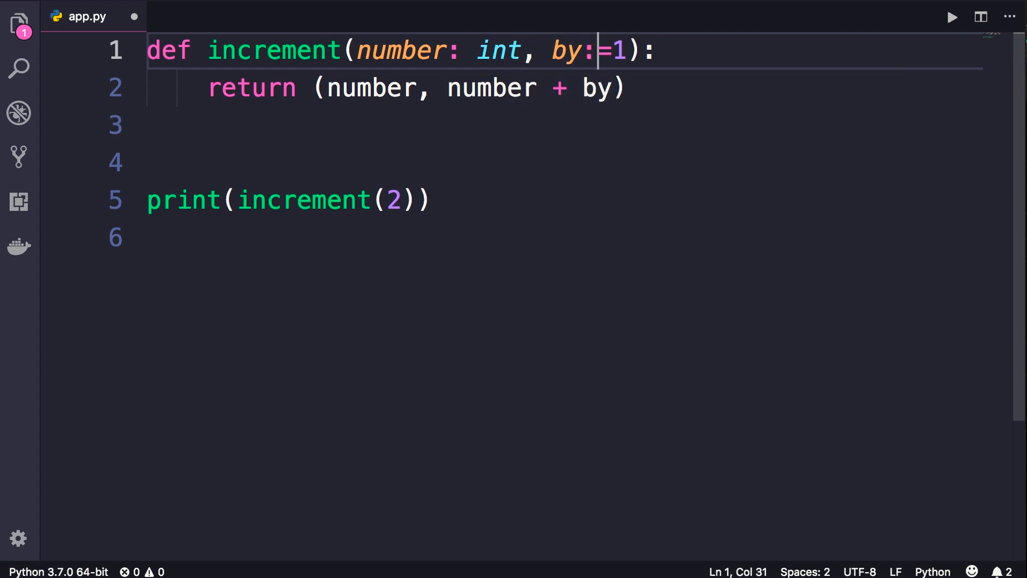
type("int")
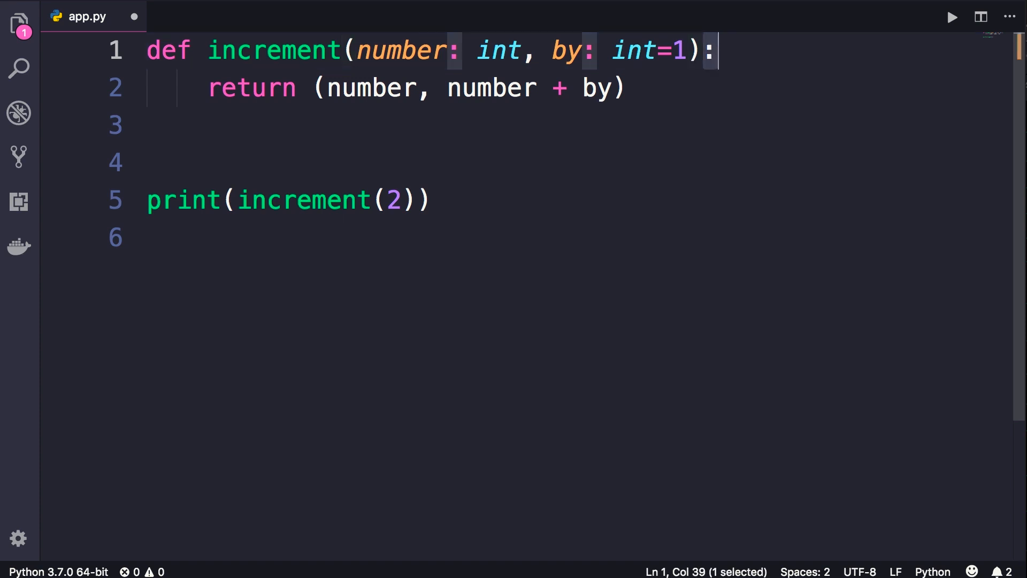
type("->")
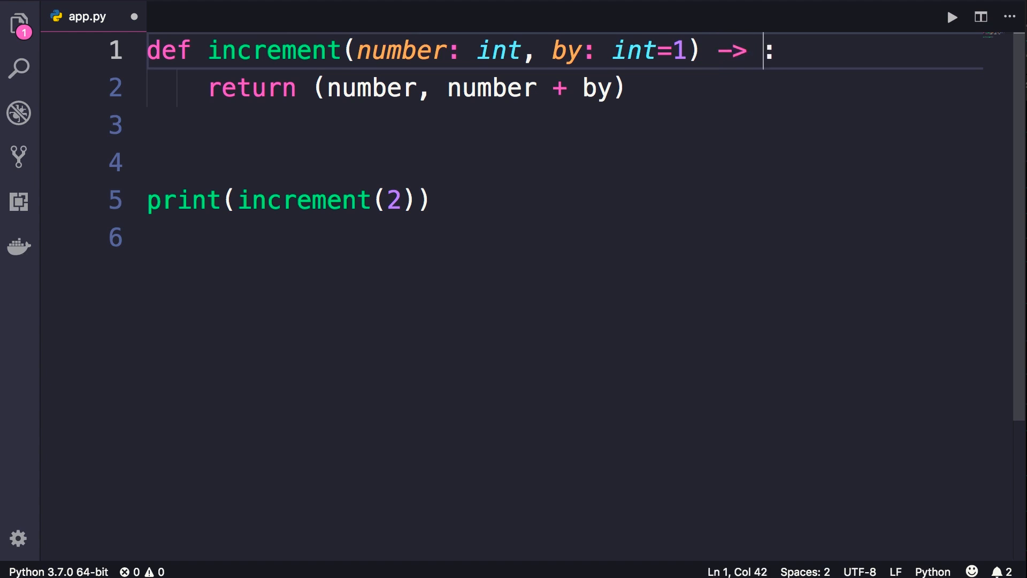
type("int")
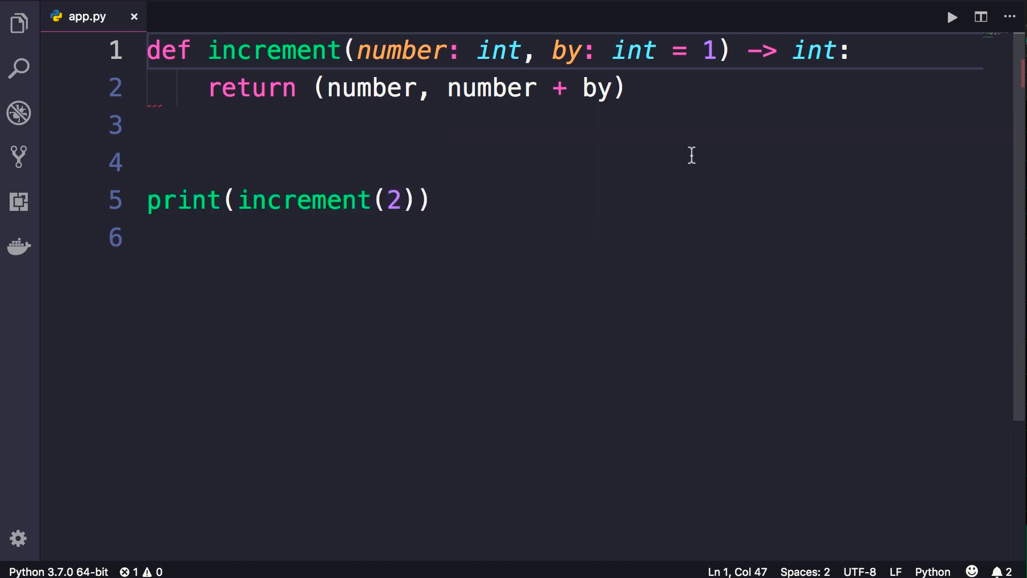
double_click(815, 50)
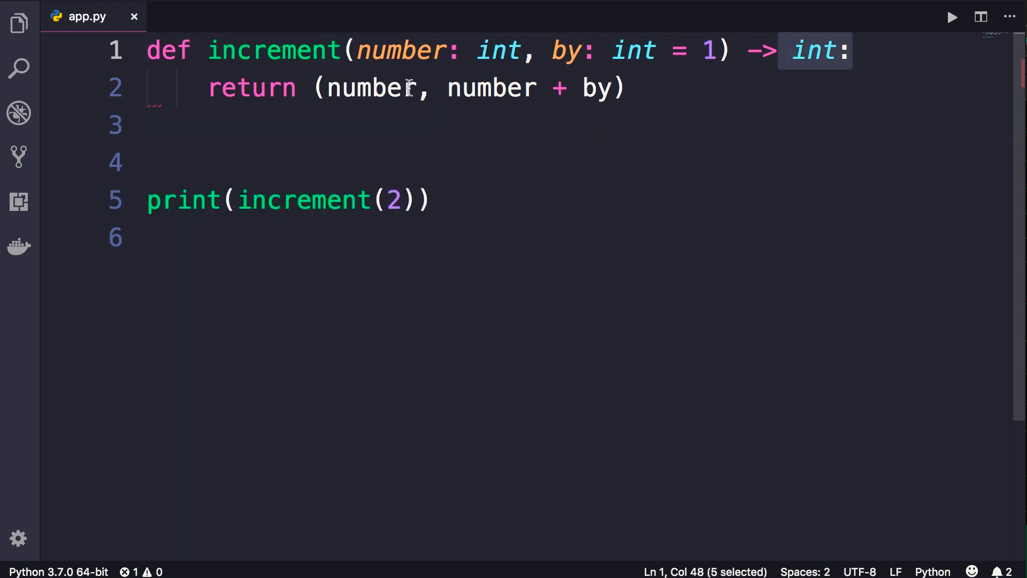